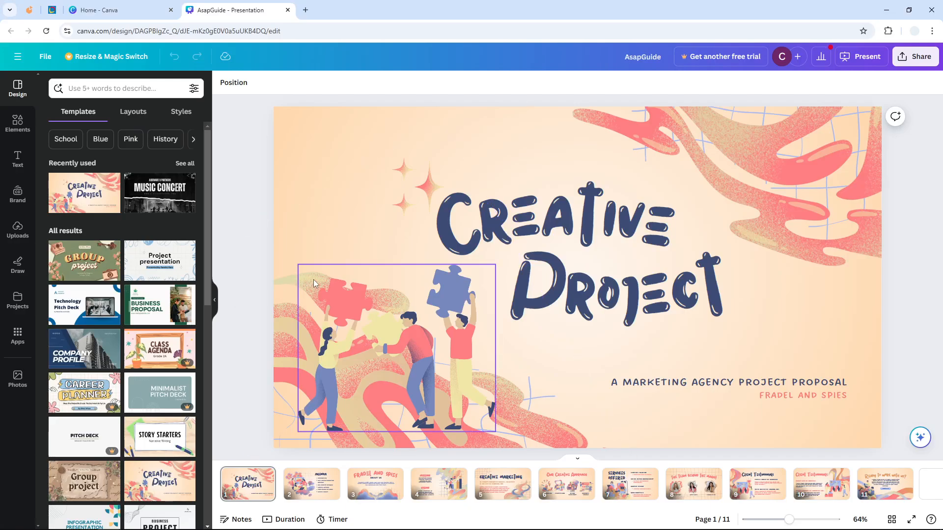
{"action": "mouse_move", "coordinate": [328, 311]}
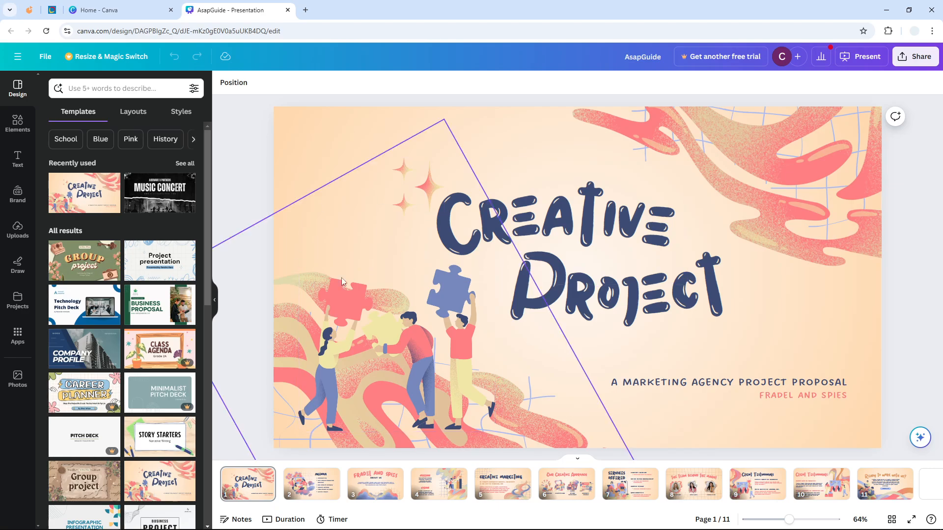
Toggle the countdown timer on the slide to show it, then hide it again.
{"action": "left_click", "coordinate": [556, 219]}
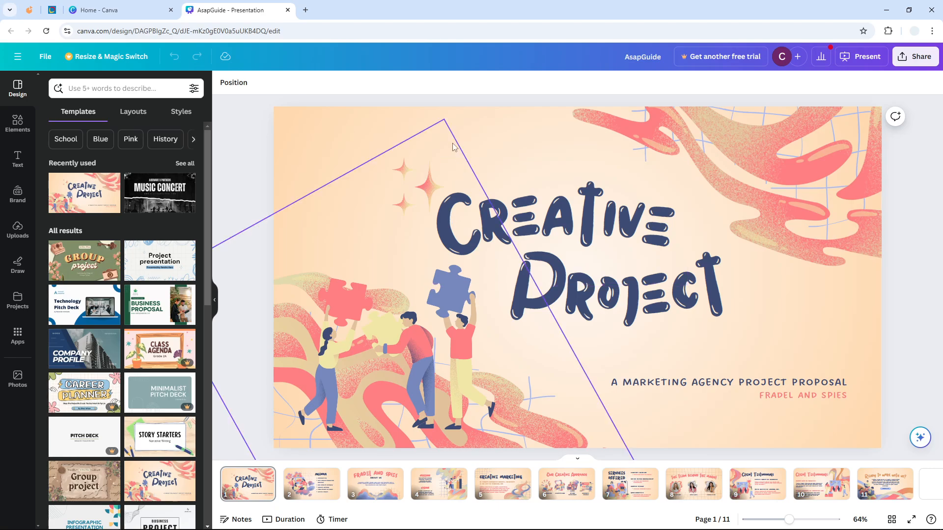
{"action": "left_click", "coordinate": [310, 158]}
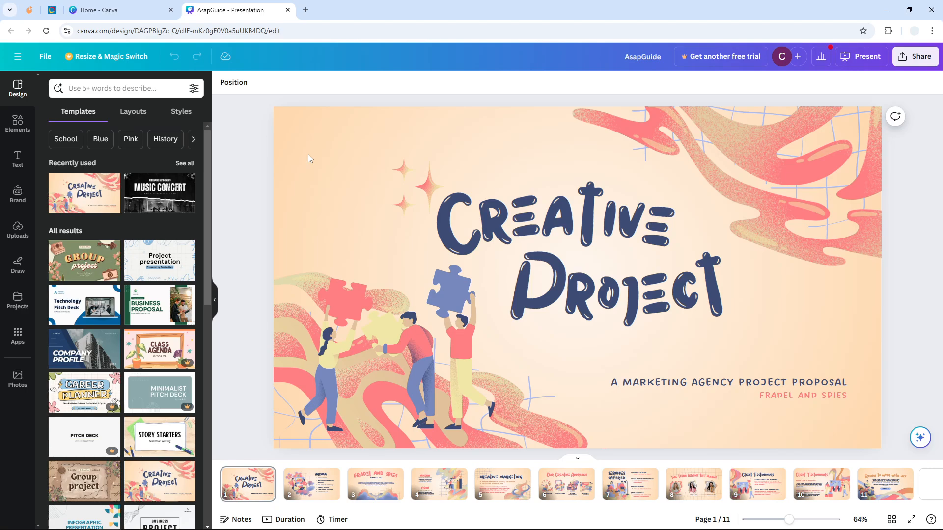
{"action": "left_click", "coordinate": [397, 349]}
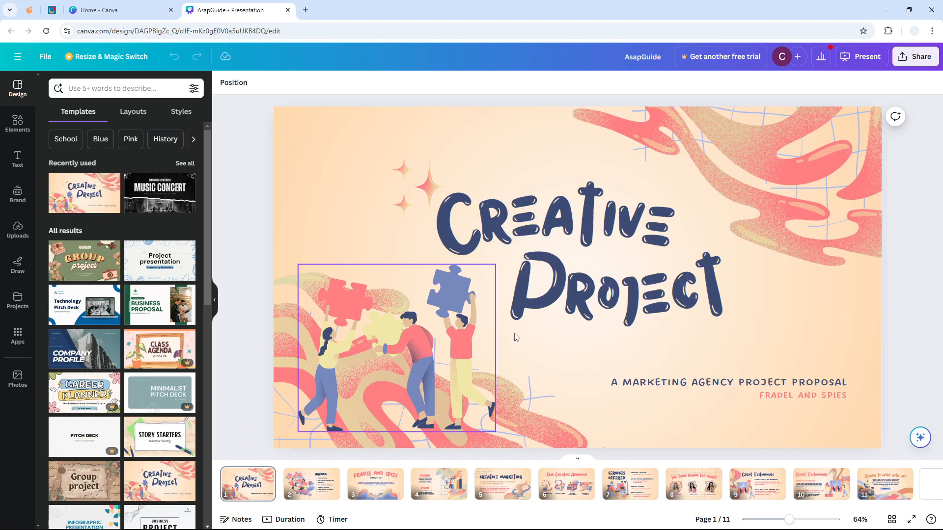
{"action": "left_click", "coordinate": [333, 519]}
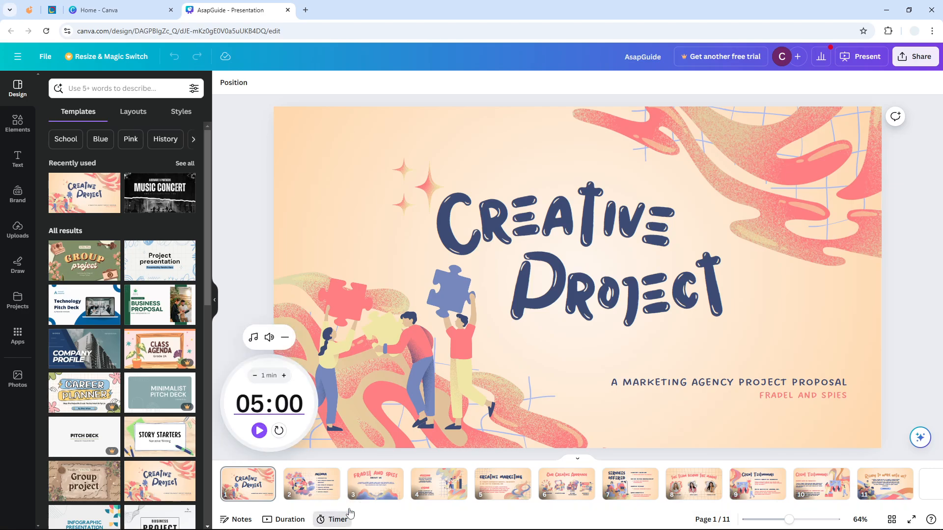
{"action": "mouse_move", "coordinate": [309, 396]}
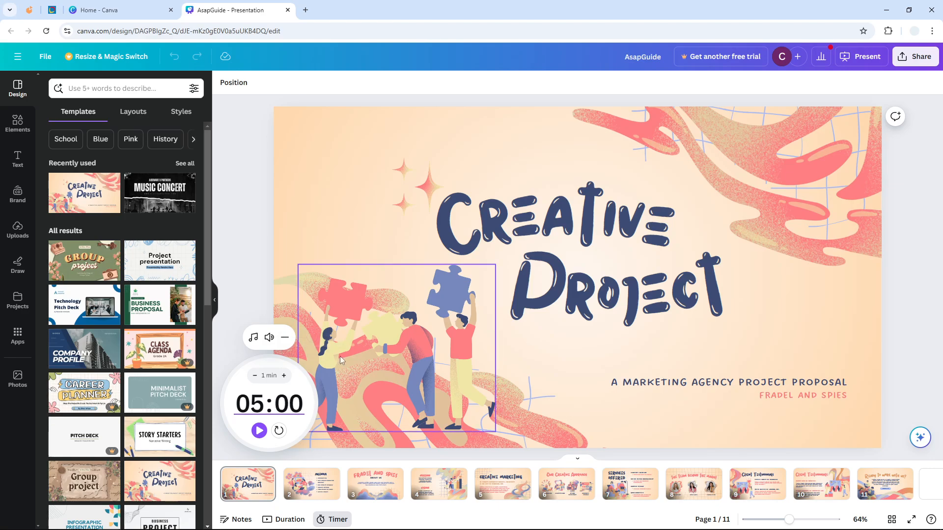
{"action": "mouse_move", "coordinate": [318, 385]}
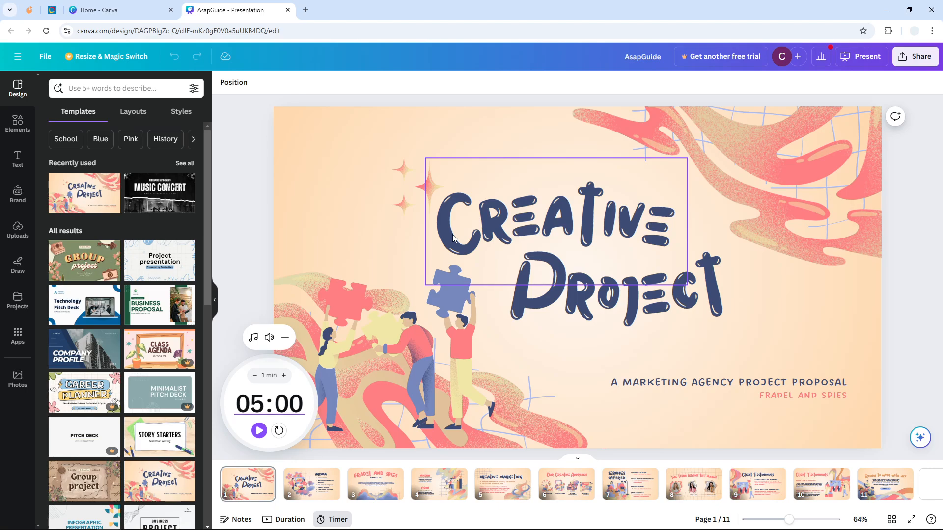
{"action": "left_click", "coordinate": [414, 337]}
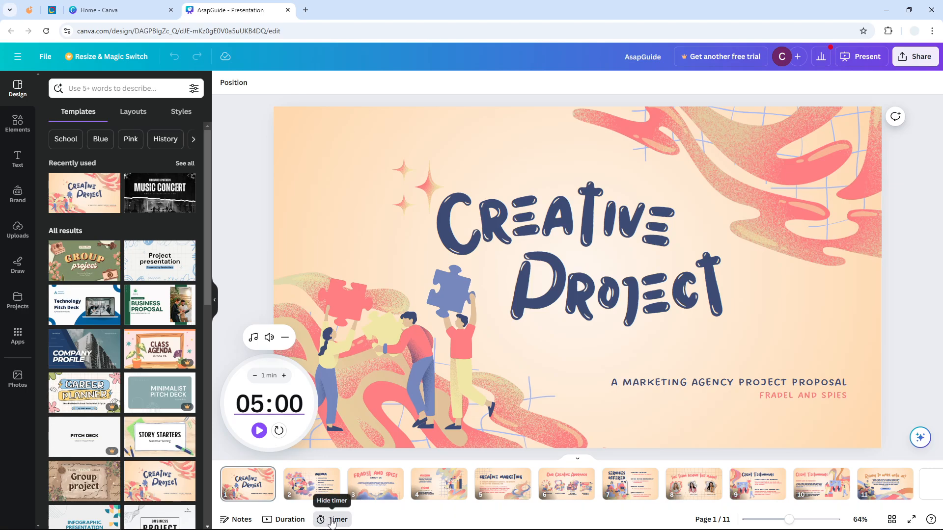
{"action": "left_click", "coordinate": [333, 520]}
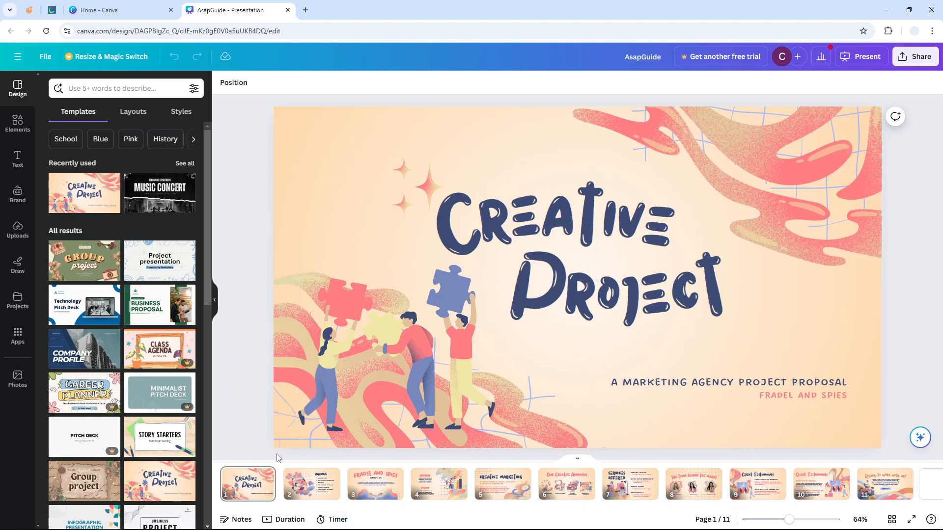
Start presenting the deck in Presenter view so the presenter window opens.
{"action": "left_click", "coordinate": [577, 277]}
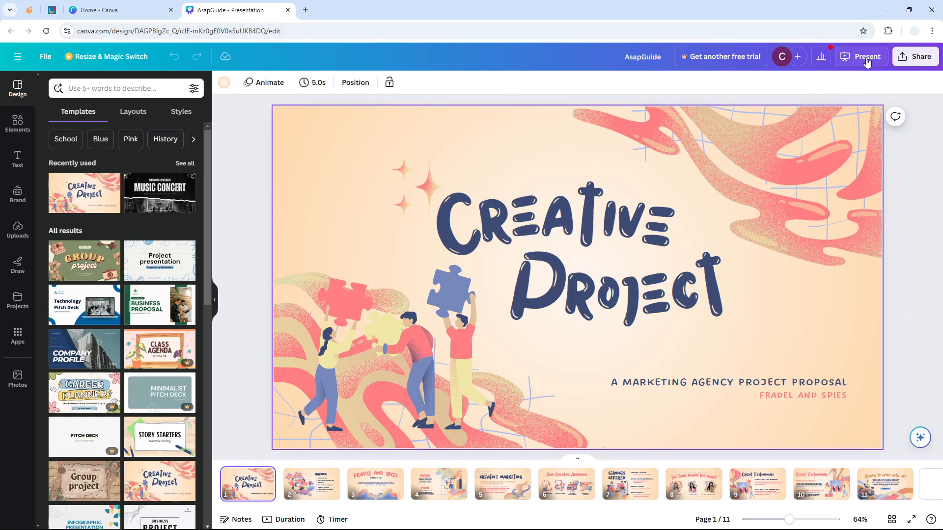
{"action": "left_click", "coordinate": [867, 56]}
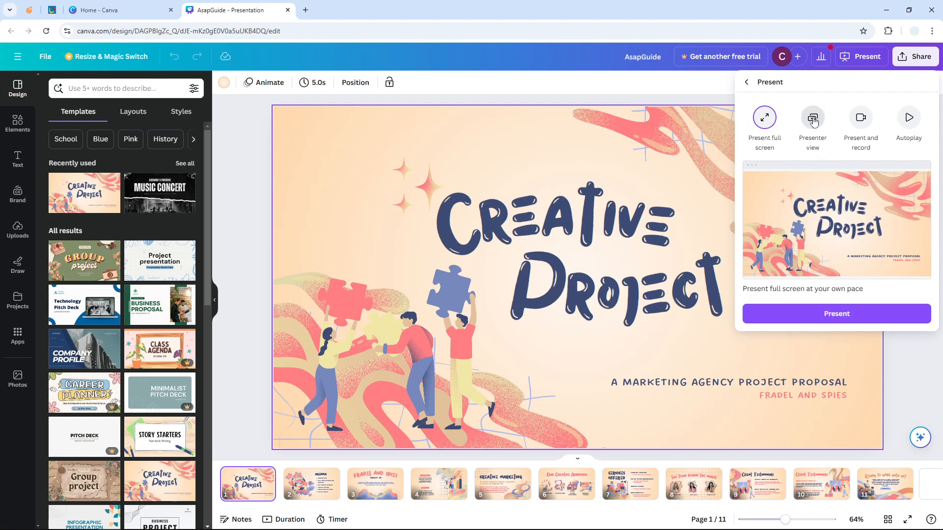
{"action": "left_click", "coordinate": [813, 117]}
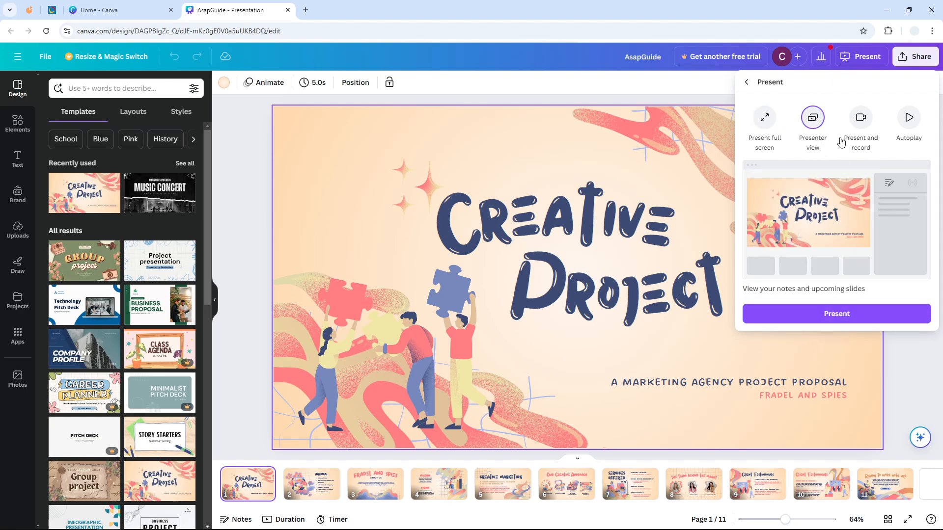
{"action": "mouse_move", "coordinate": [836, 314]}
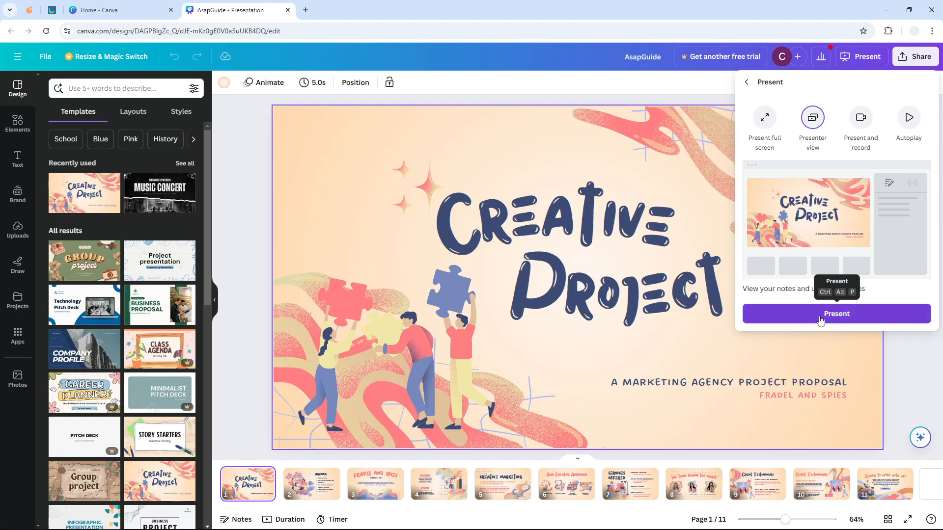
{"action": "left_click", "coordinate": [835, 313]}
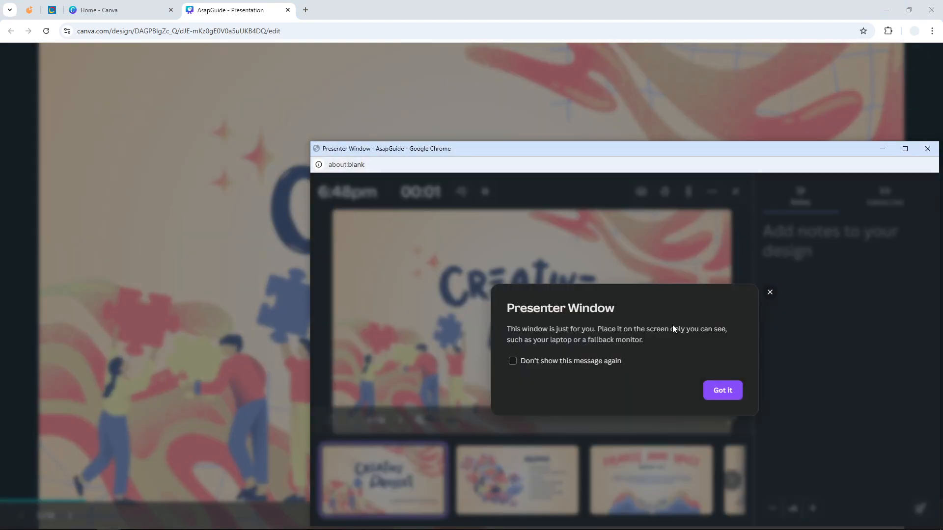
Dismiss the Presenter Window notice and make the audience window full screen.
{"action": "left_click", "coordinate": [722, 390]}
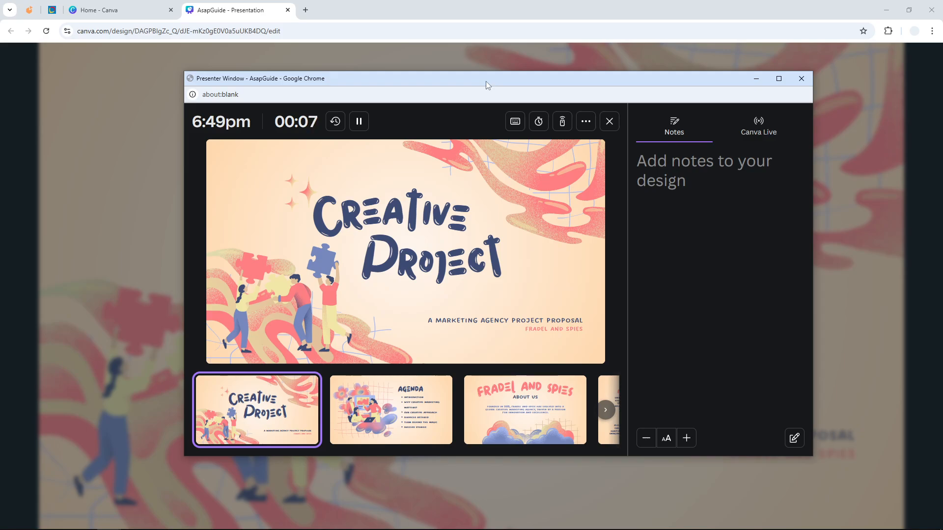
{"action": "mouse_move", "coordinate": [497, 94]}
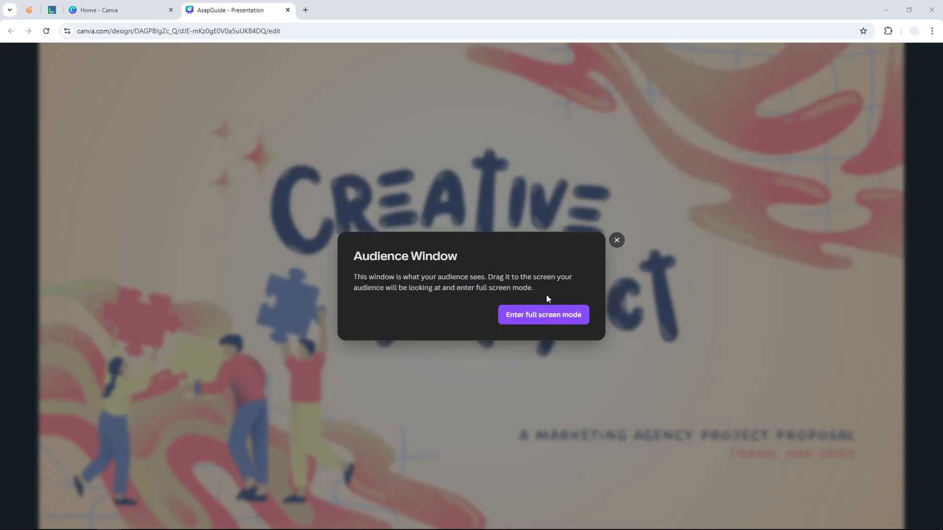
{"action": "left_click", "coordinate": [543, 314]}
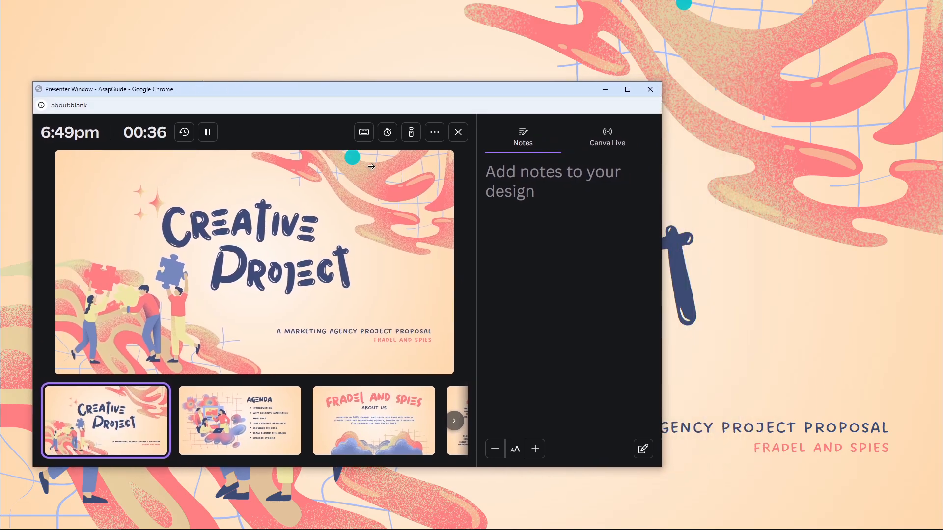
{"action": "mouse_move", "coordinate": [387, 132]}
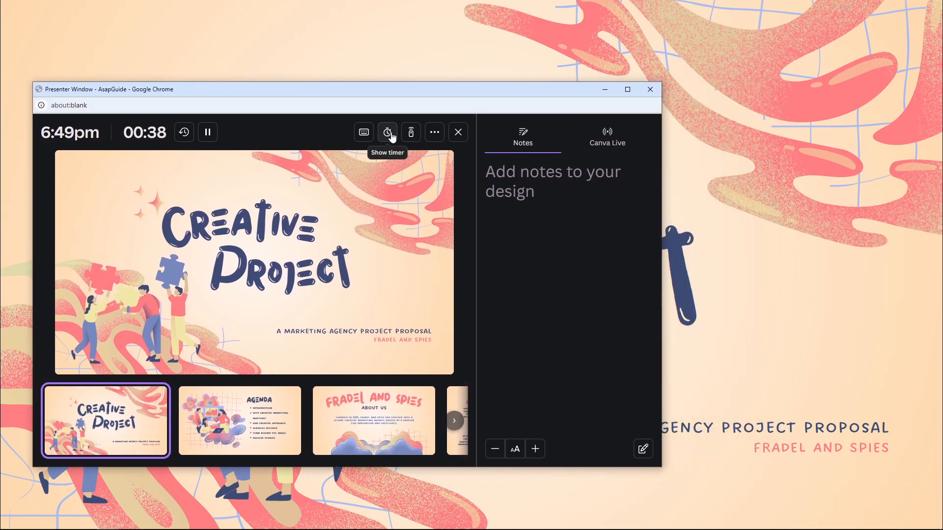
Show the countdown timer to the audience from the presenter window.
{"action": "left_click", "coordinate": [387, 131]}
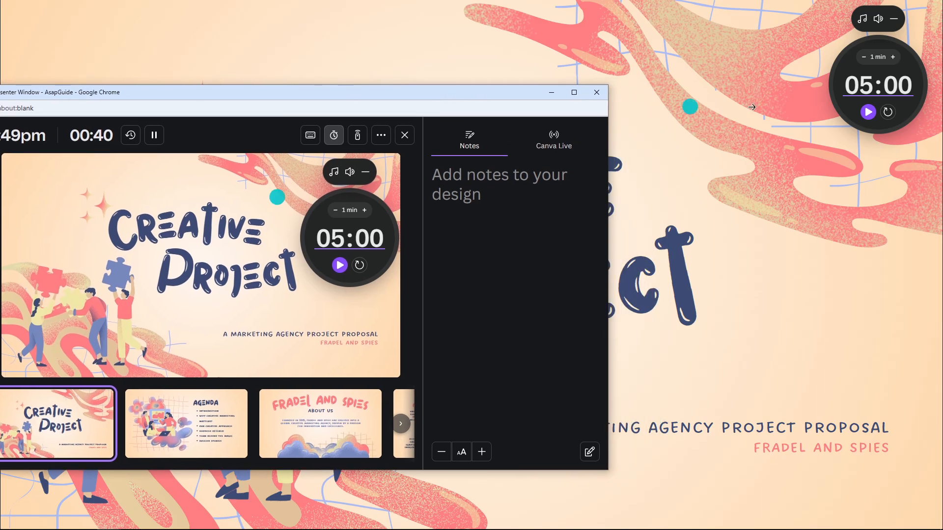
{"action": "mouse_move", "coordinate": [784, 69]}
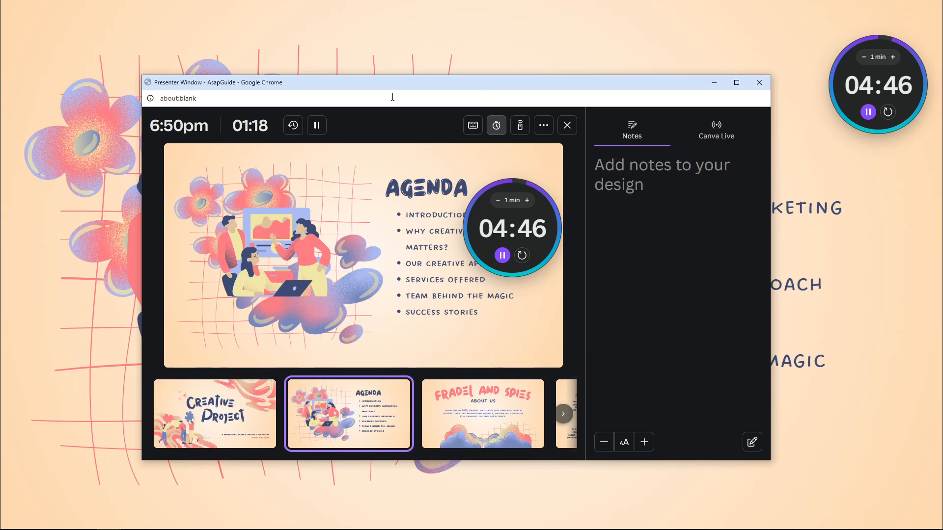
{"action": "mouse_move", "coordinate": [592, 113]}
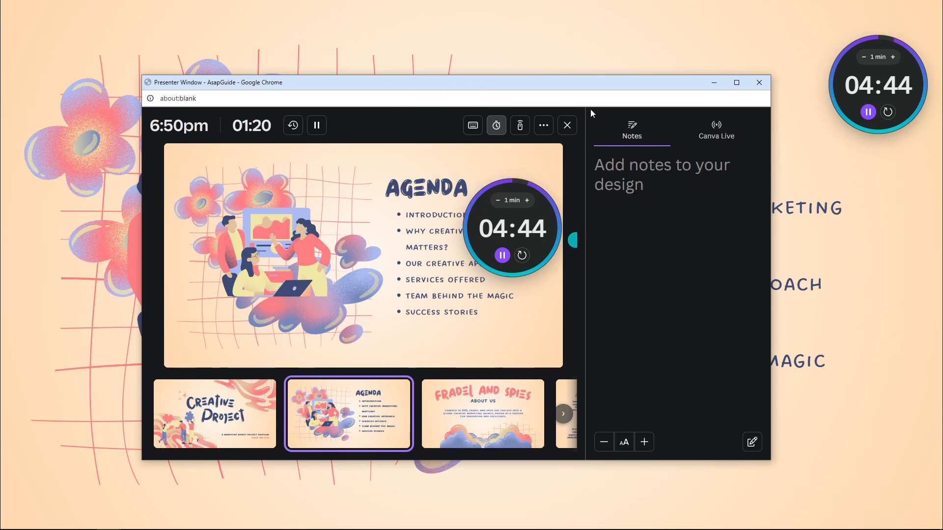